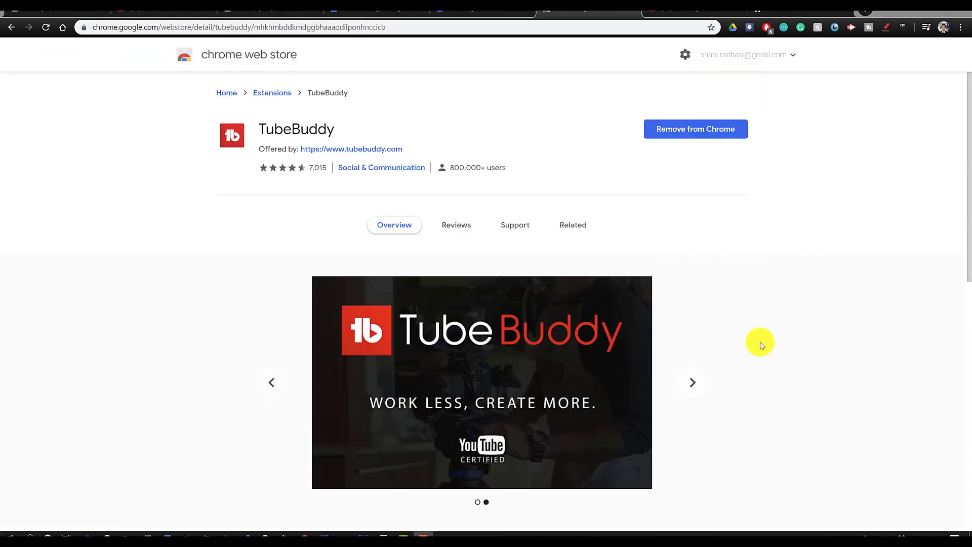
- Open Backlinko's vidIQ STATS tab and scroll through its views, subscribers and videos-published charts
scroll("down", 3)
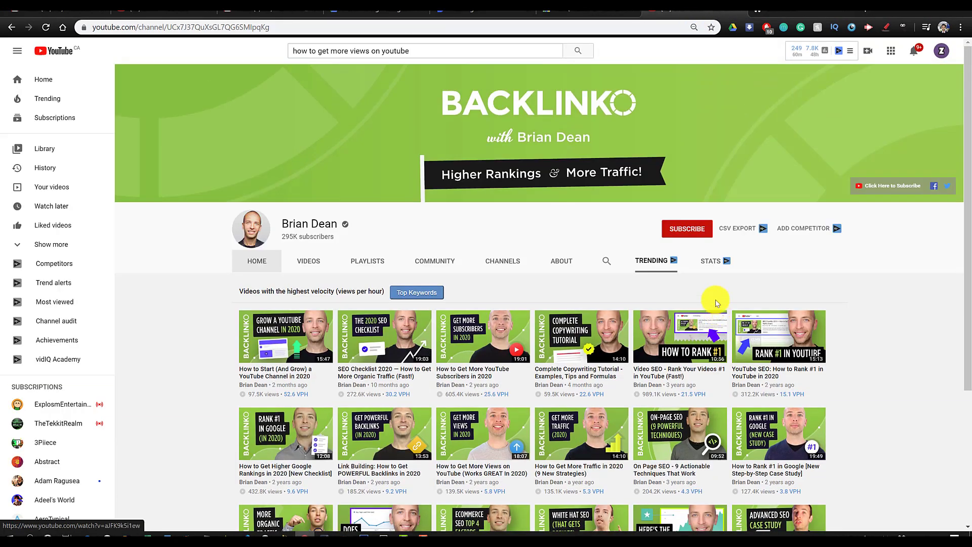
left_click(710, 260)
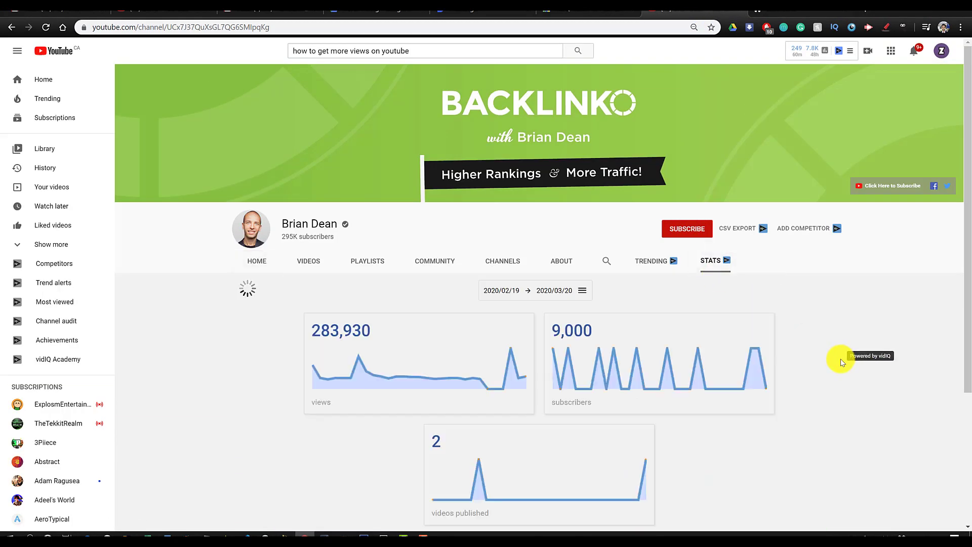
scroll("down", 3)
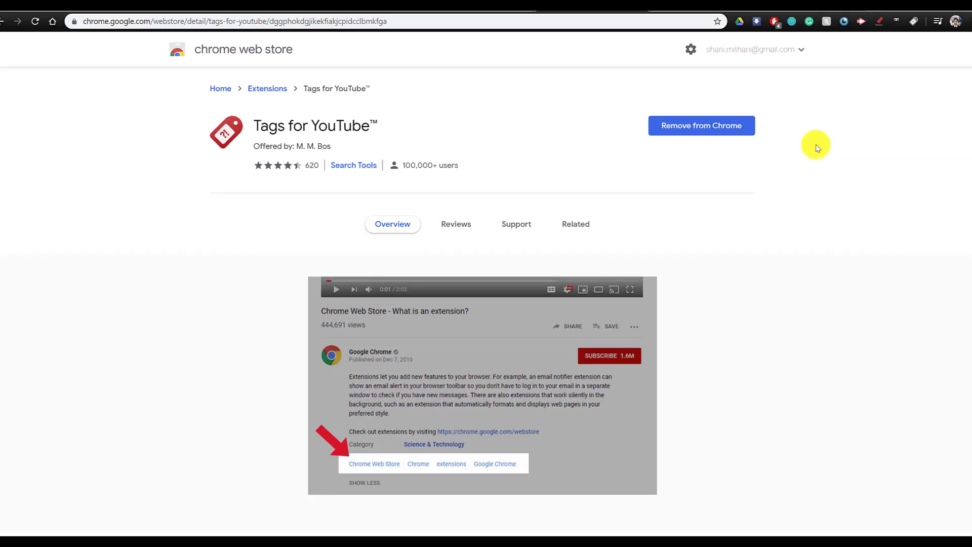
- Scroll the Tags for YouTube store page down to a video's tag list under its description
scroll("down", 3)
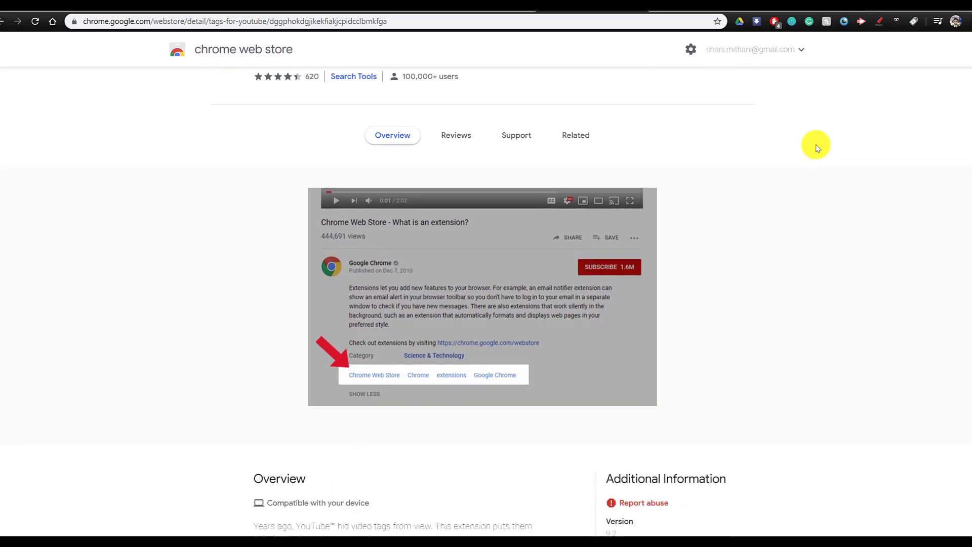
scroll("down", 3)
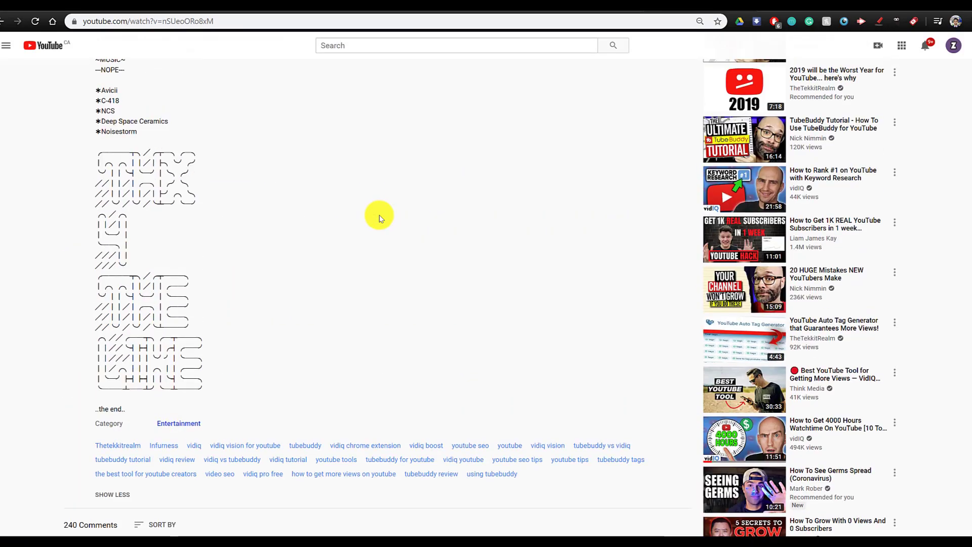
scroll("down", 3)
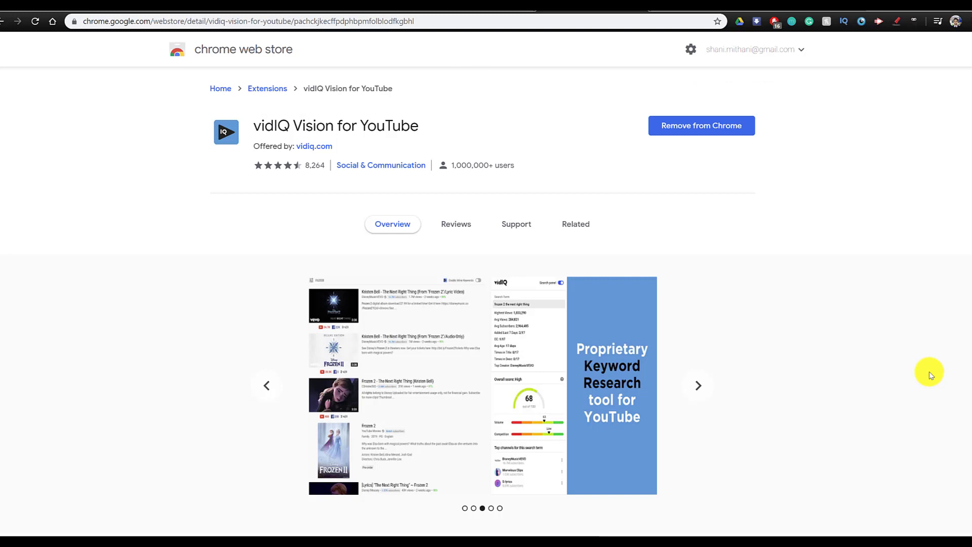
- Review the TubeBuddy Search Explorer panel alongside the YouTube search results
left_click(697, 384)
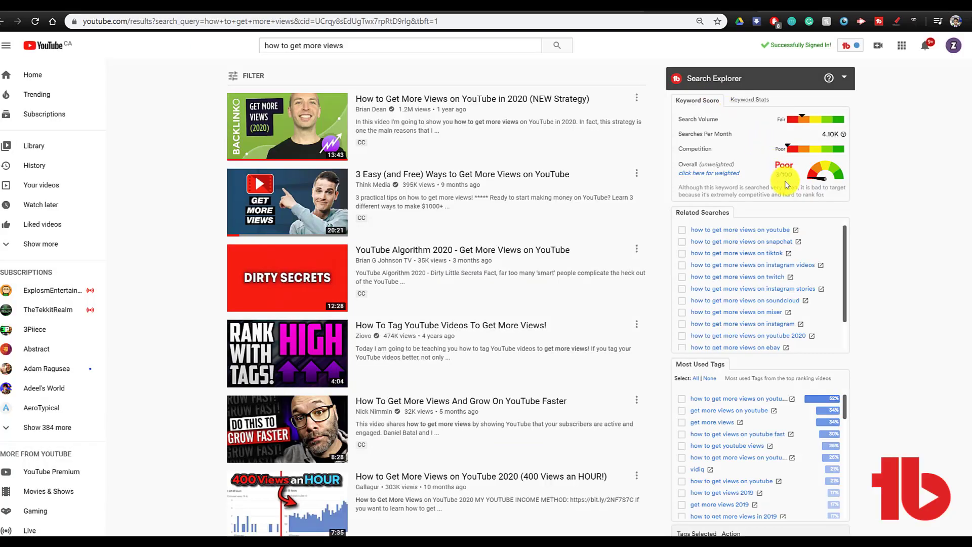
scroll("down", 3)
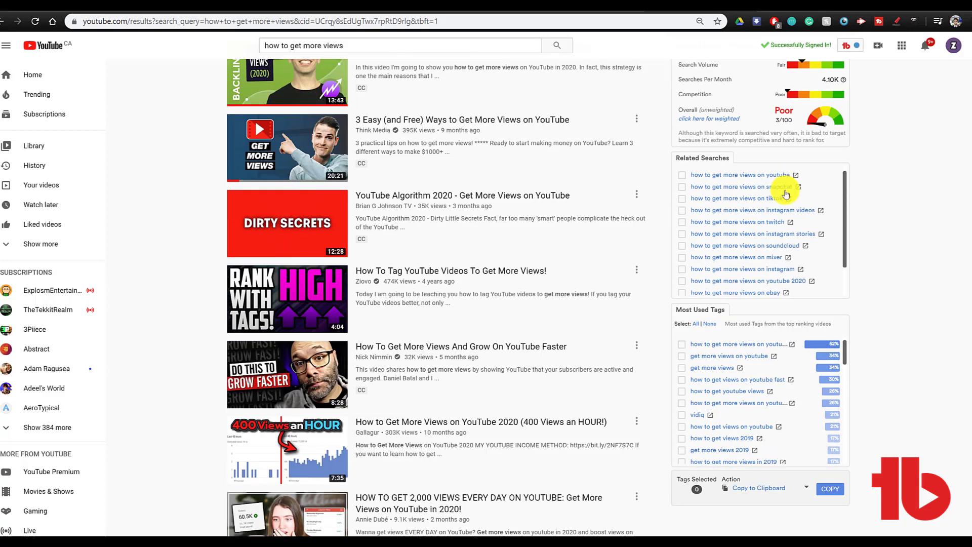
scroll("down", 3)
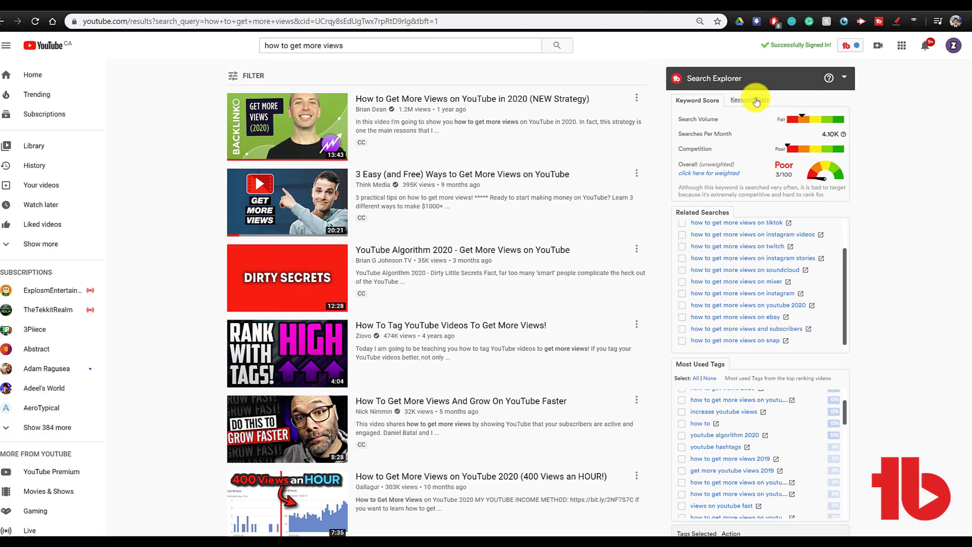
- Show vidIQ keyword statistics and related keywords, then open 'How to Get More Views on YouTube in 2020'
left_click(746, 100)
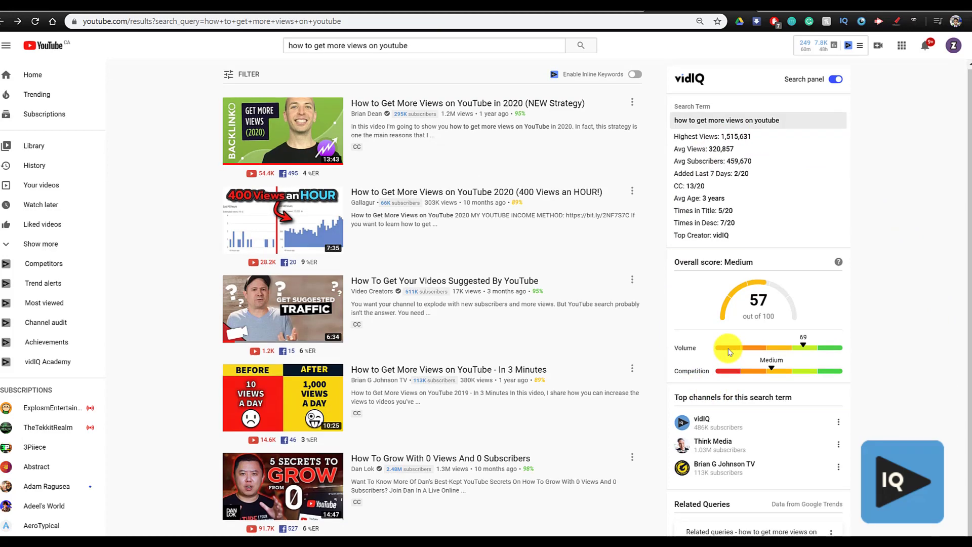
scroll("down", 3)
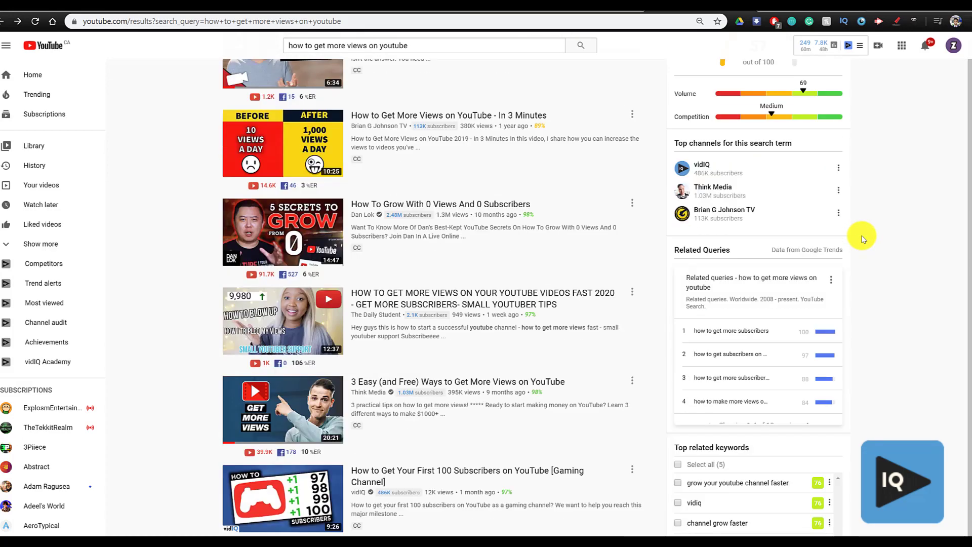
scroll("down", 3)
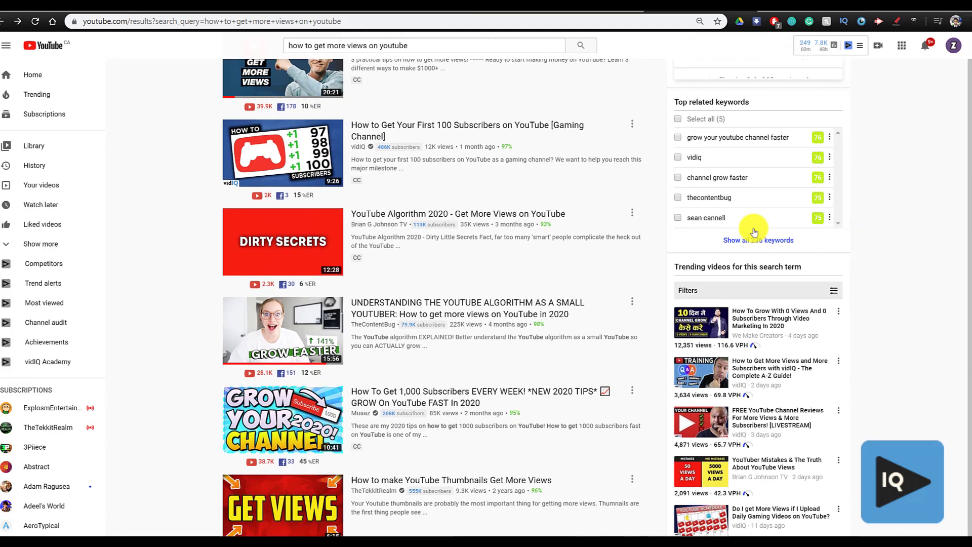
left_click(678, 177)
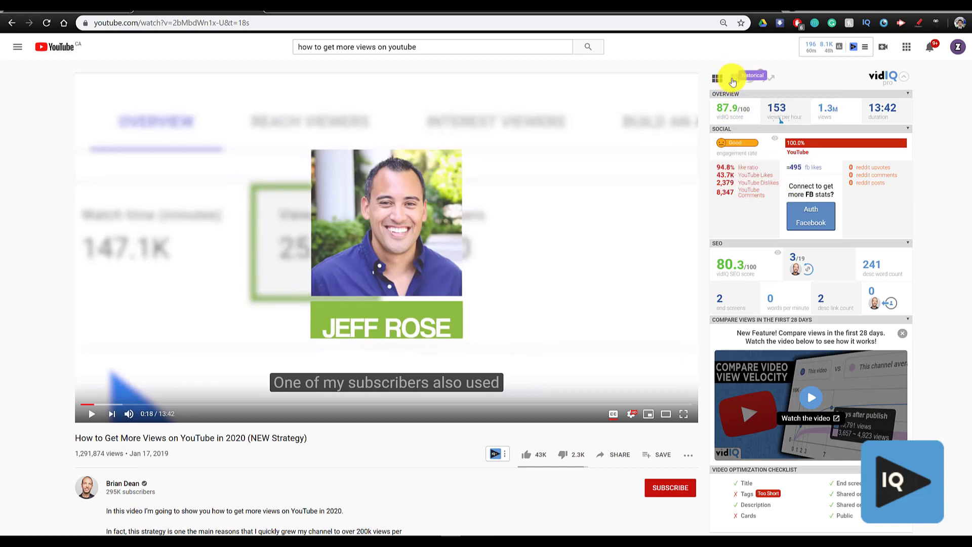
left_click(734, 78)
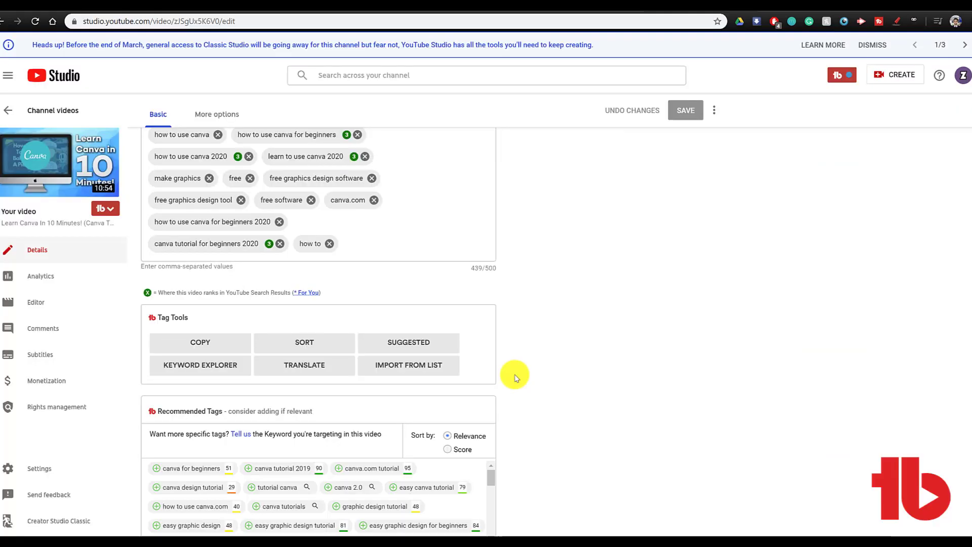
- Open the TubeBuddy dropdown listing cards, end screens, video SEO and scheduling tools
left_click(102, 208)
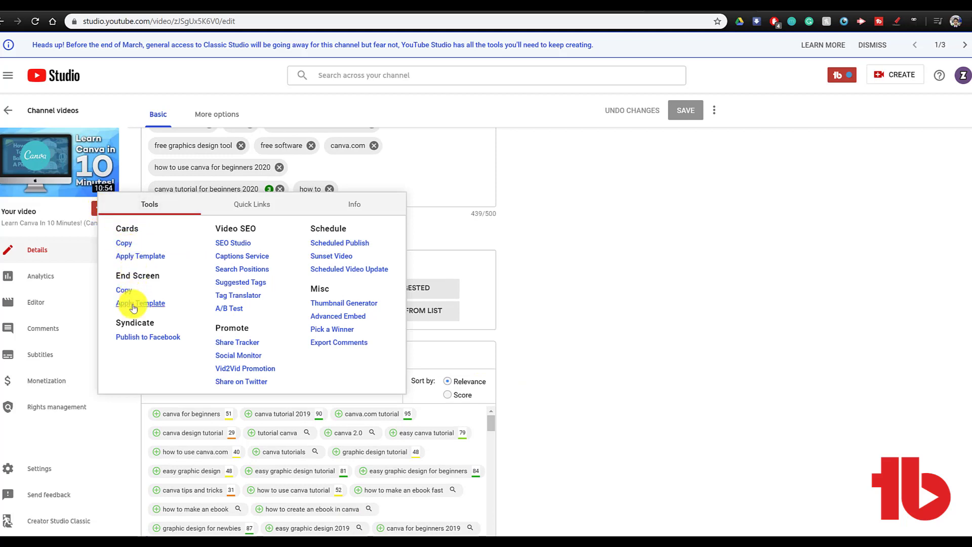
mouse_move(221, 256)
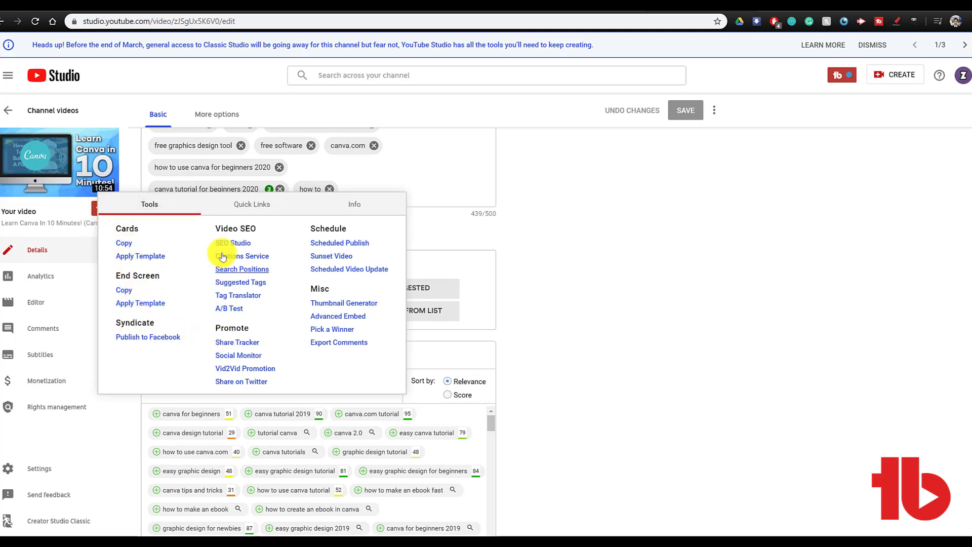
mouse_move(225, 232)
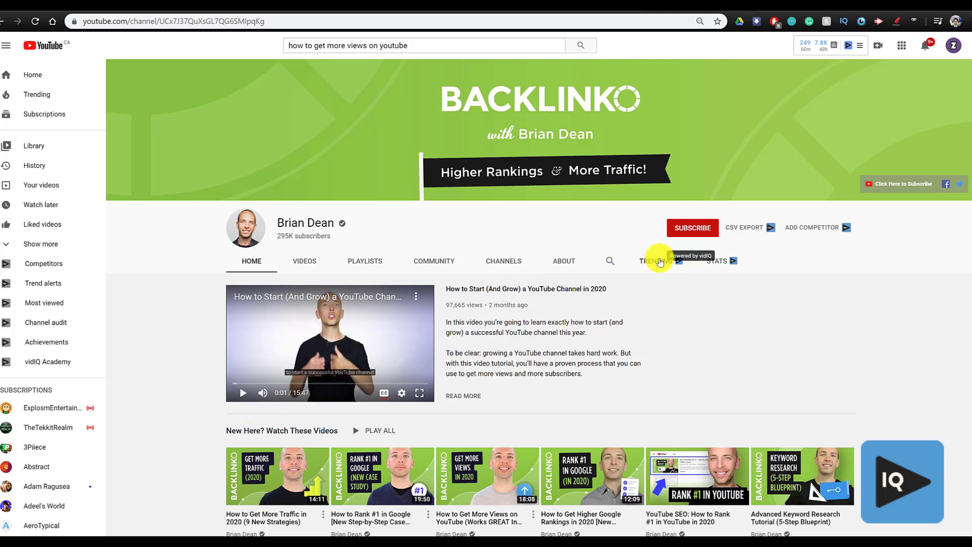
- Show the Brian Dean channel's fastest-trending videos ranked by views per hour
left_click(655, 260)
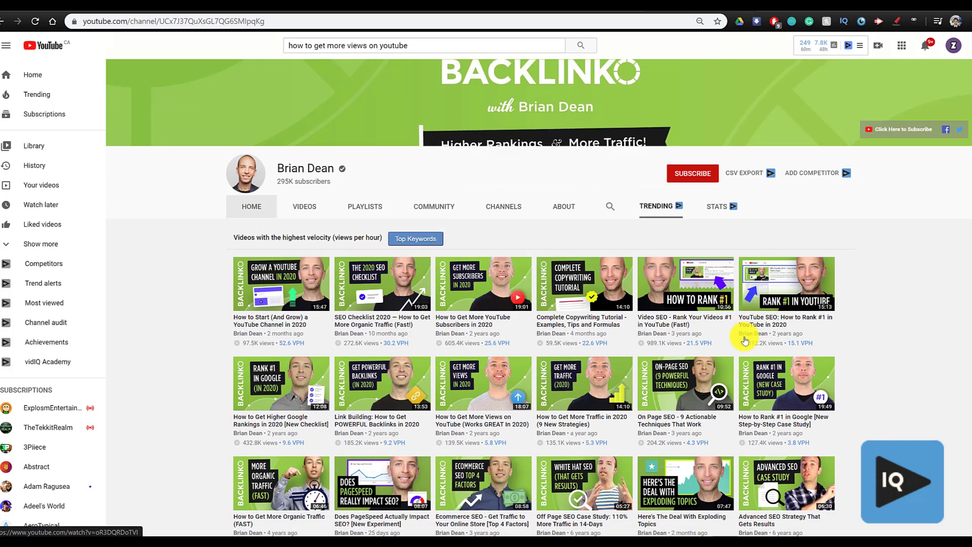
scroll("down", 3)
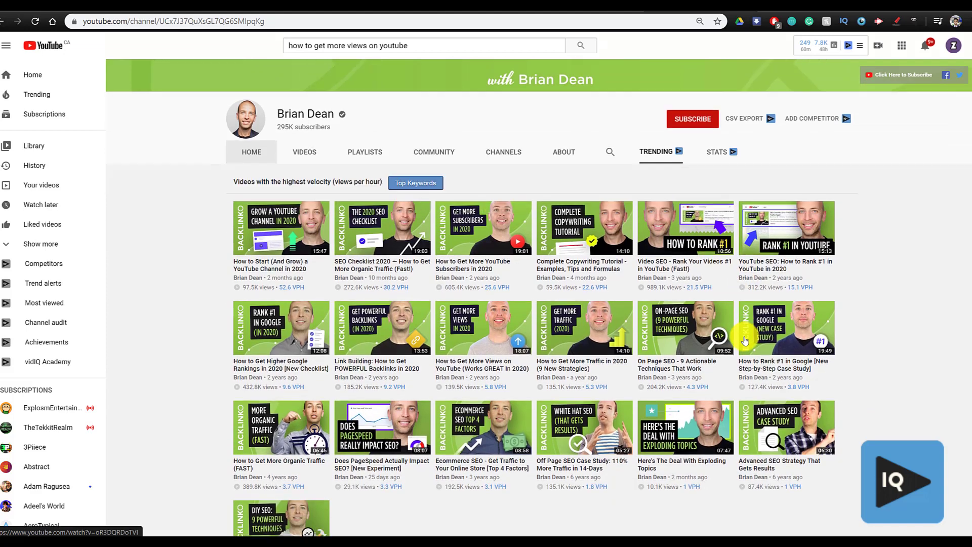
scroll("down", 3)
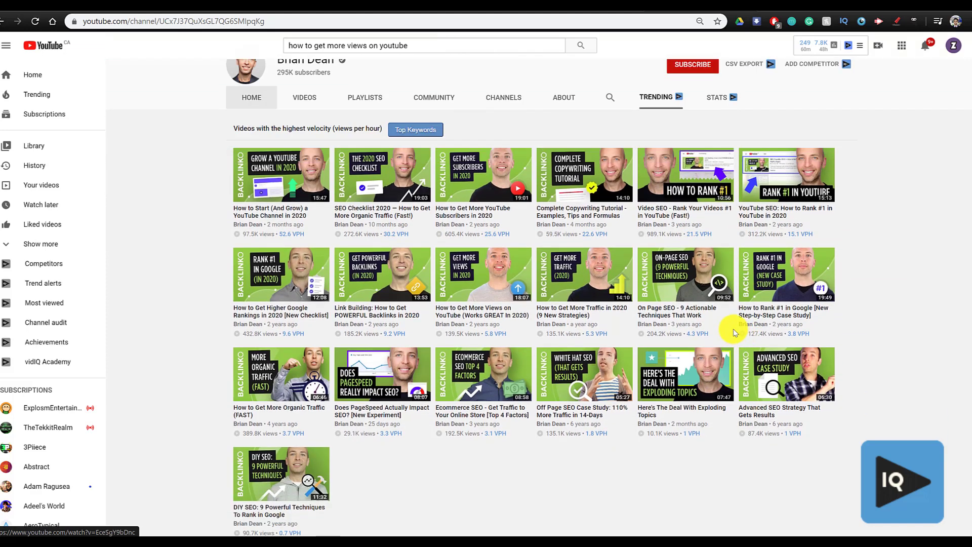
mouse_move(731, 332)
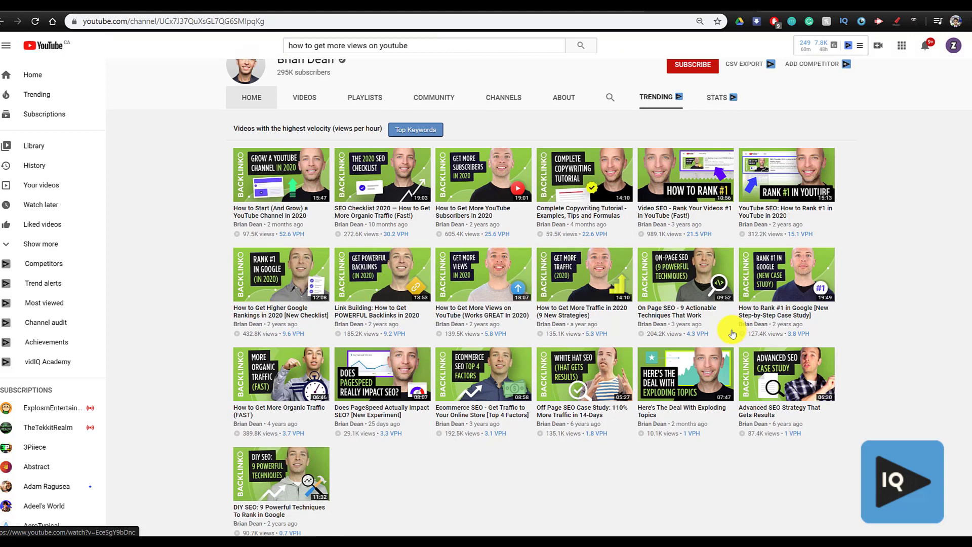
scroll("up", 3)
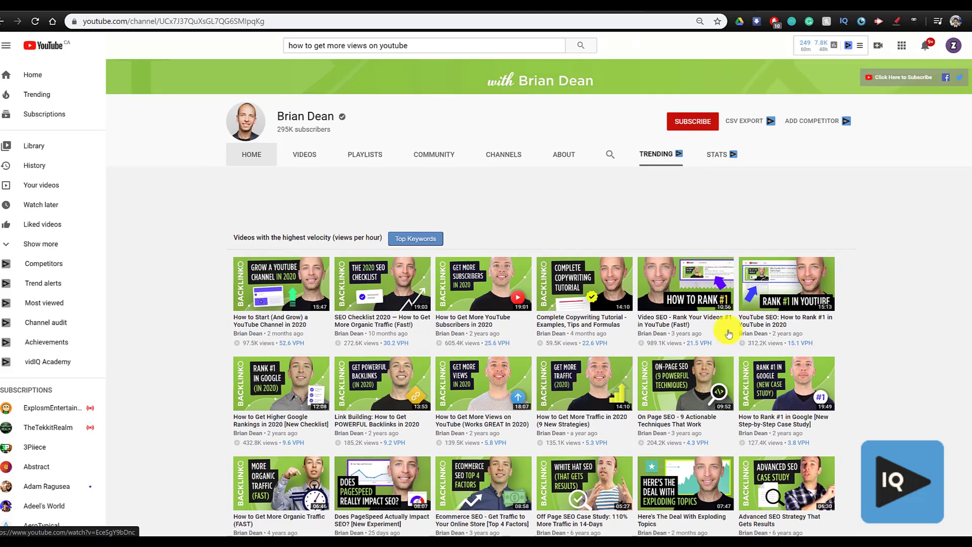
- Open the channel's vidIQ STATS charts for views, subscribers and videos published
left_click(715, 154)
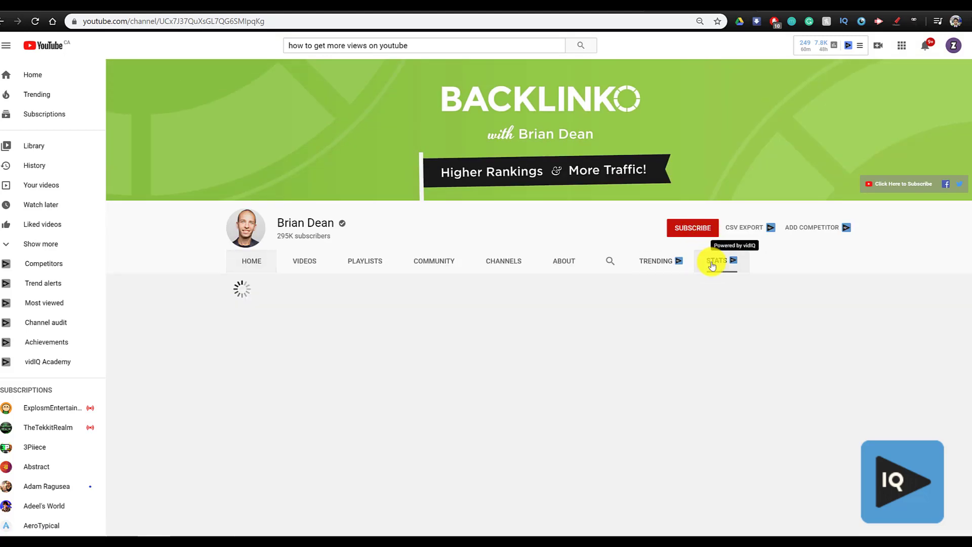
left_click(716, 260)
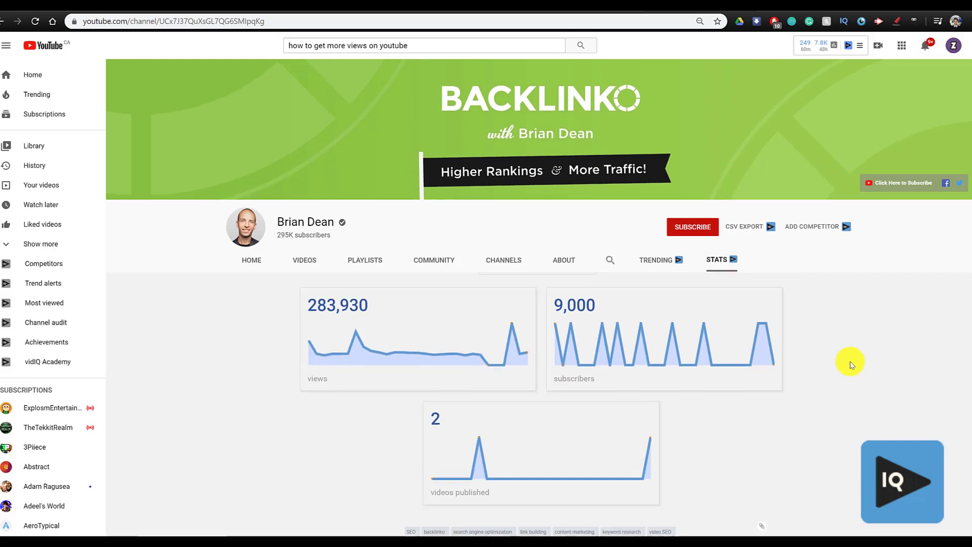
scroll("down", 3)
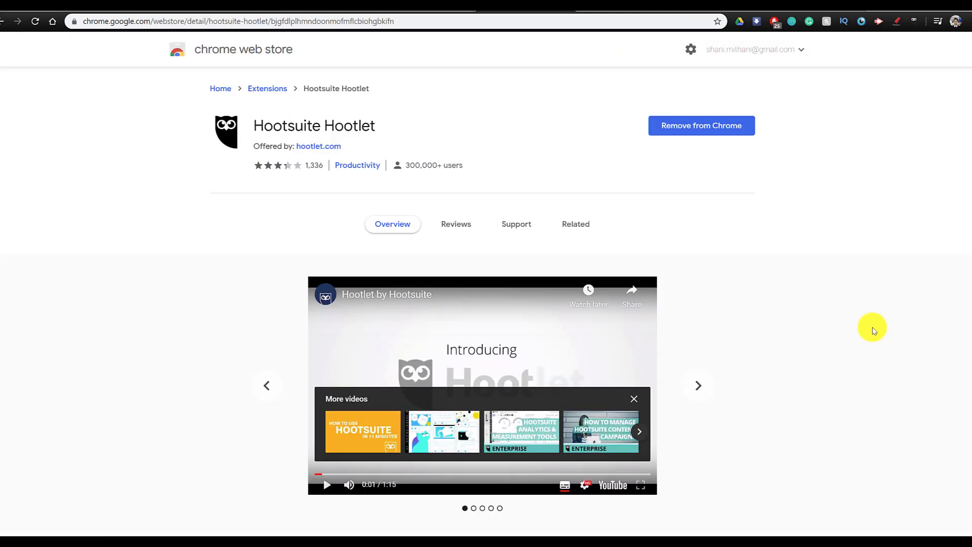
- Scroll the Hootsuite Hootlet listing and play its overview video
scroll("down", 3)
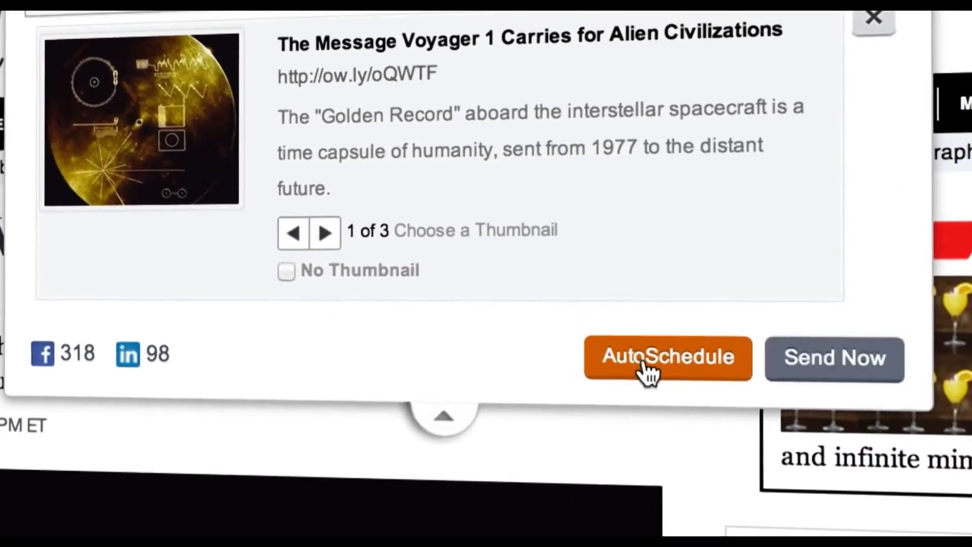
left_click(668, 358)
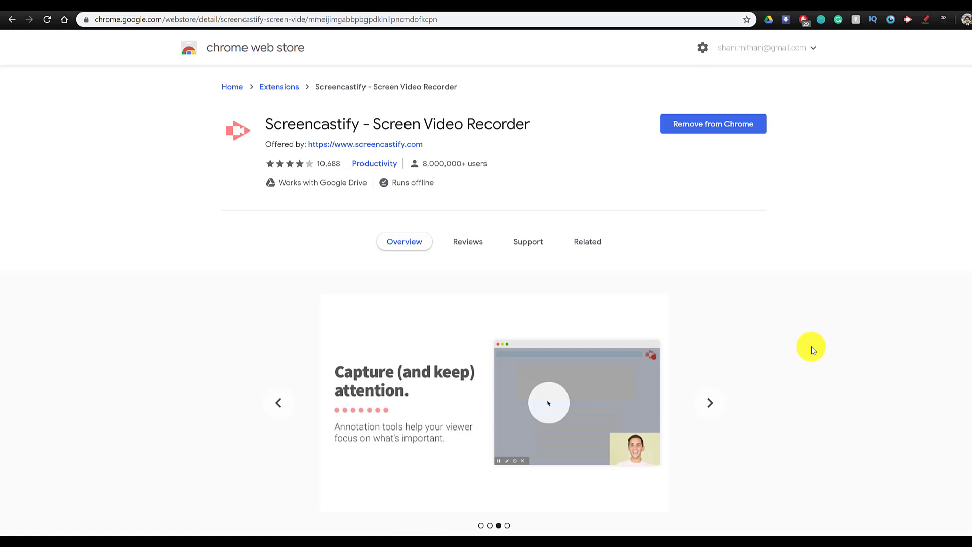
mouse_move(895, 68)
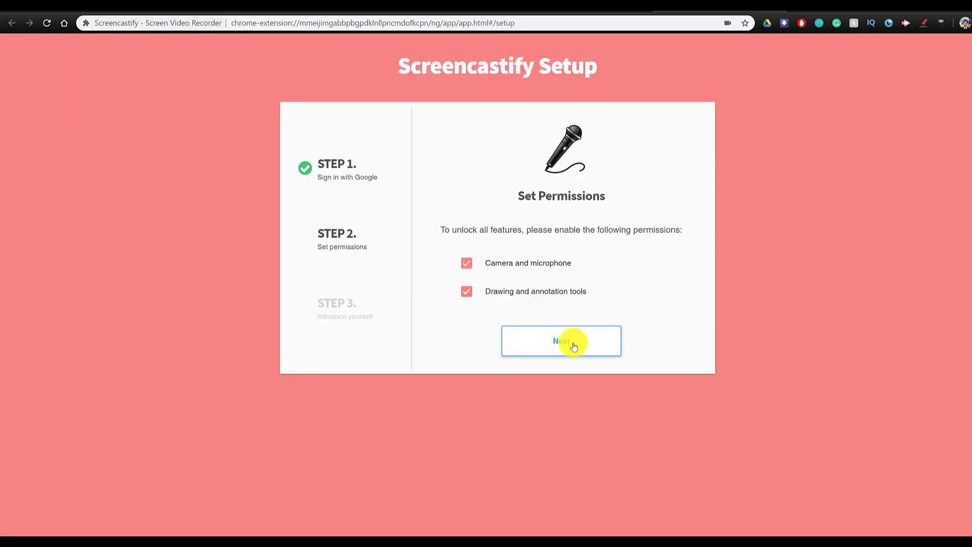
- Accept Screencastify's camera, microphone and drawing permissions and choose Student
left_click(560, 340)
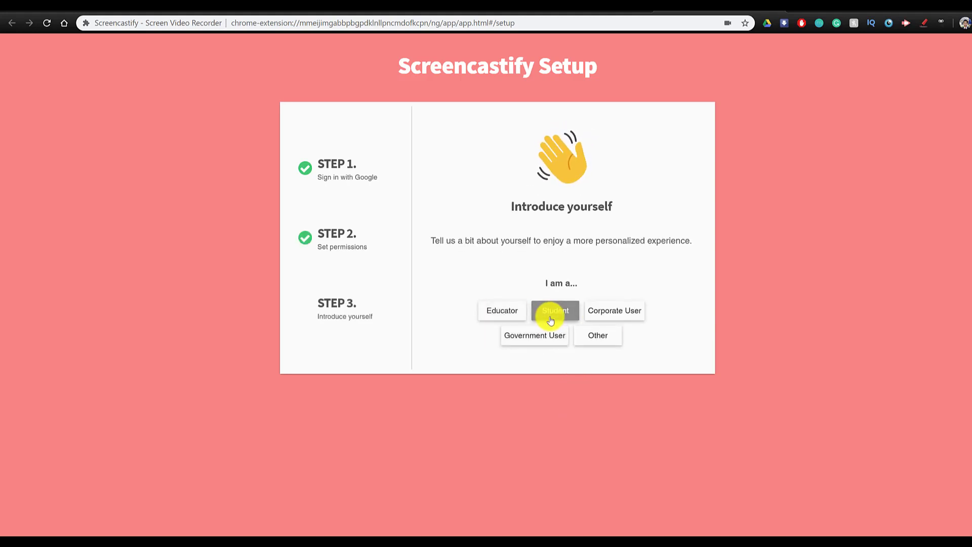
left_click(554, 311)
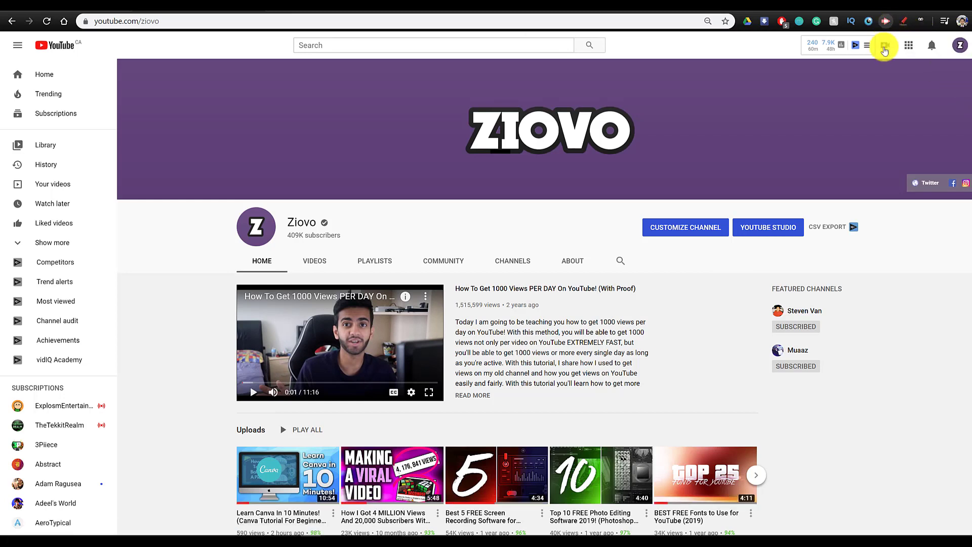
- Open Screencastify's recorder menu with Desktop selected and the microphone toggled
left_click(885, 20)
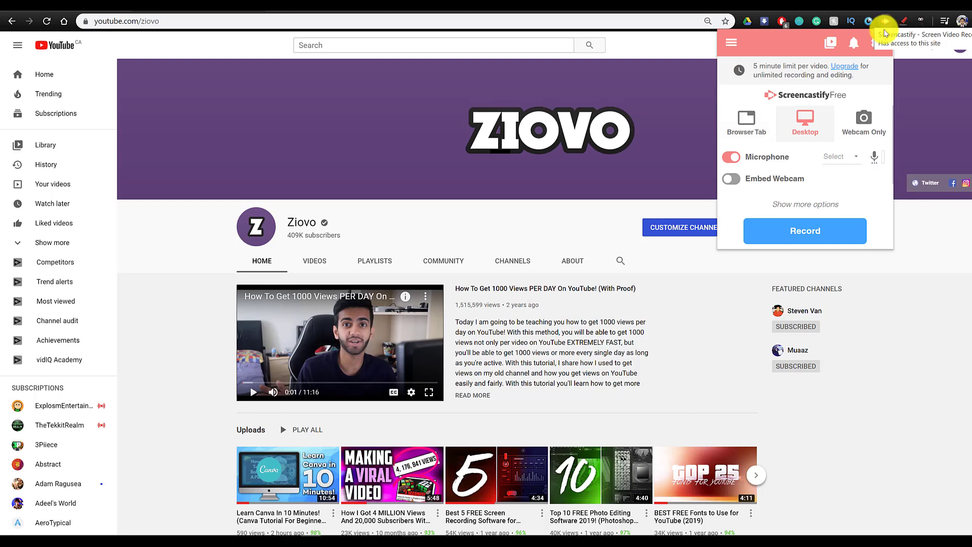
left_click(730, 156)
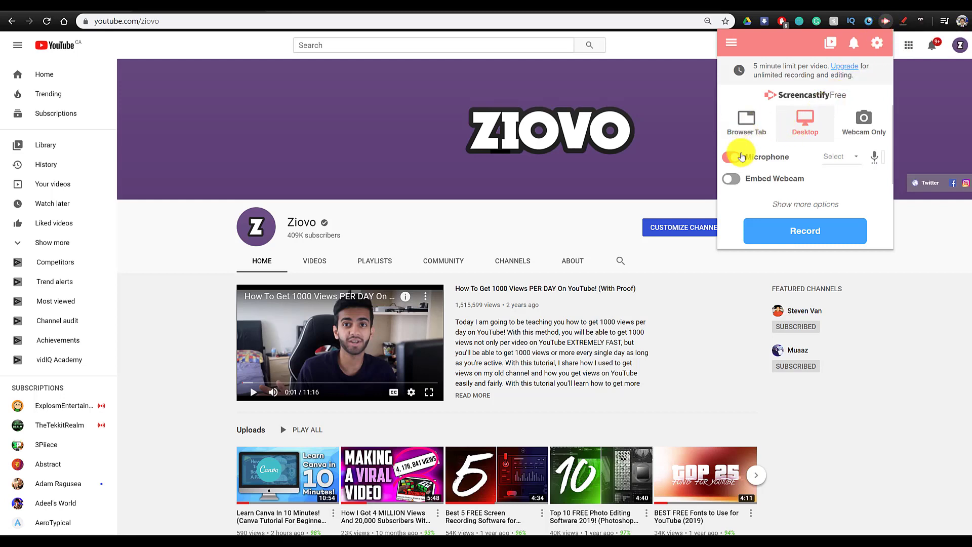
left_click(729, 156)
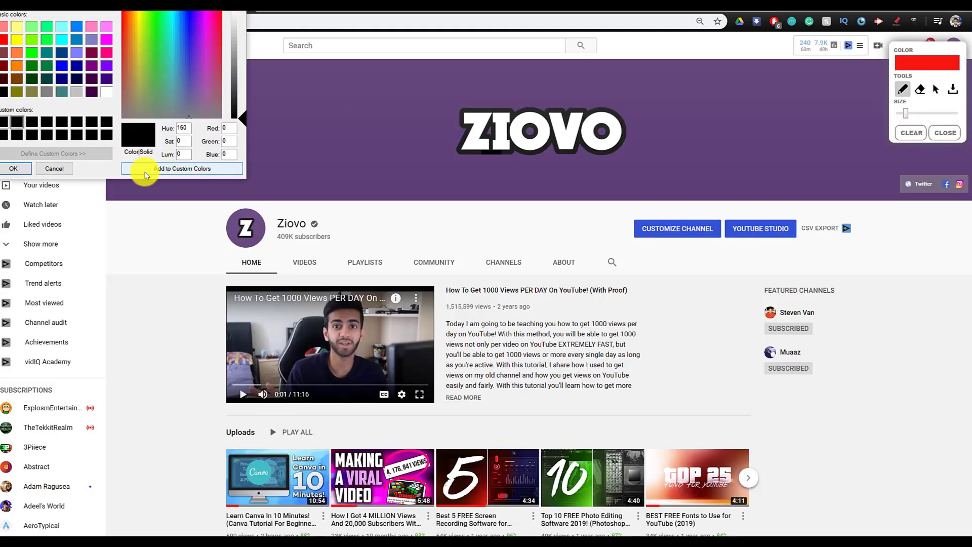
- In black pen, circle the featured title, add a mustache, and write 'THX 4 WATCH' beside it
left_click(13, 168)
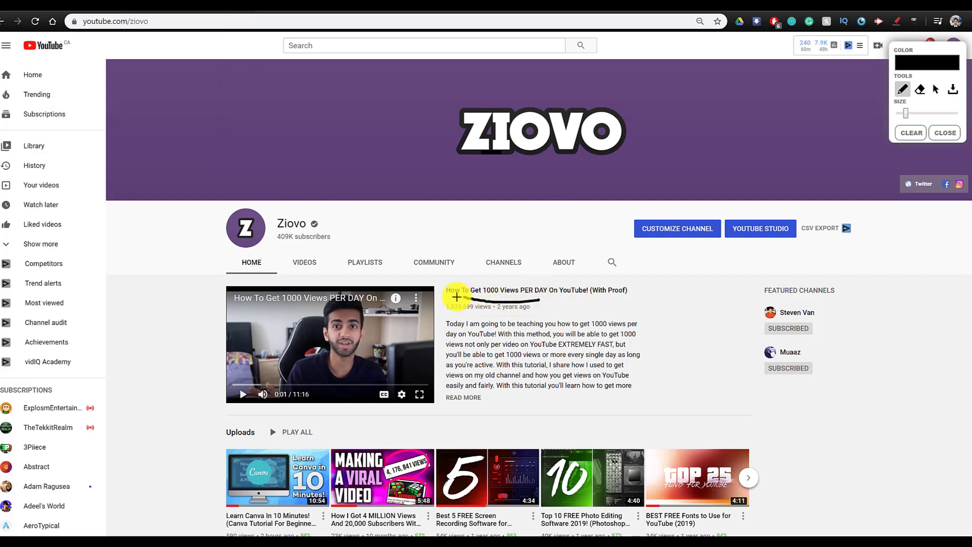
left_click_drag(462, 300, 546, 303)
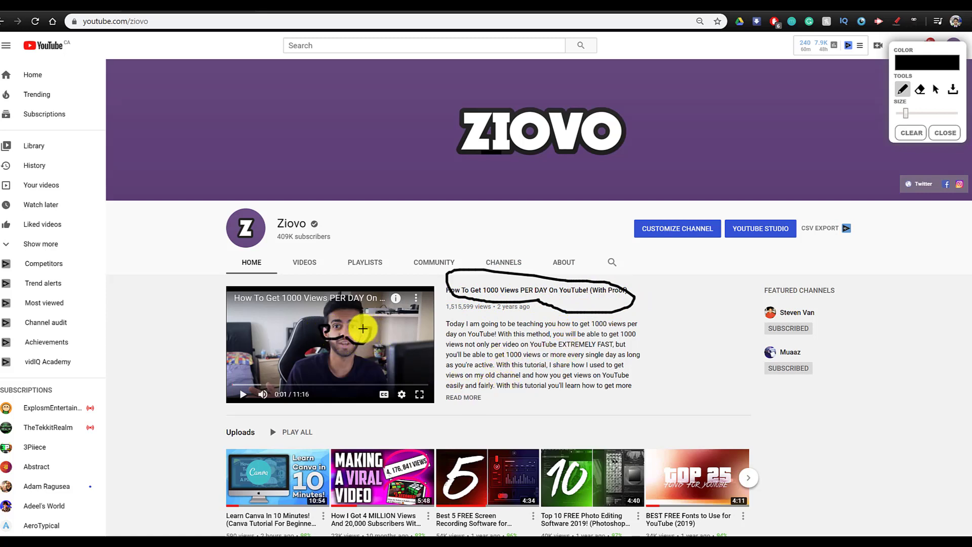
mouse_move(682, 290)
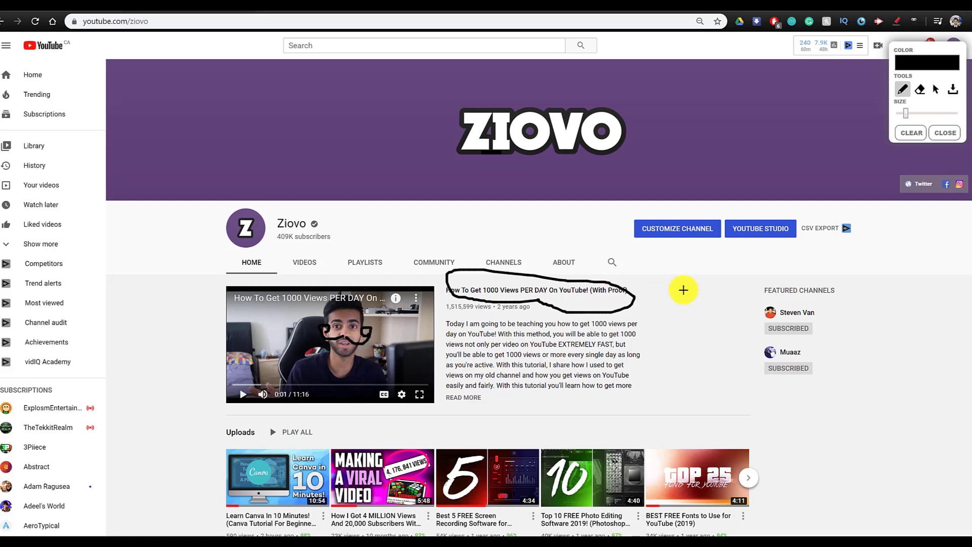
left_click_drag(682, 289, 718, 313)
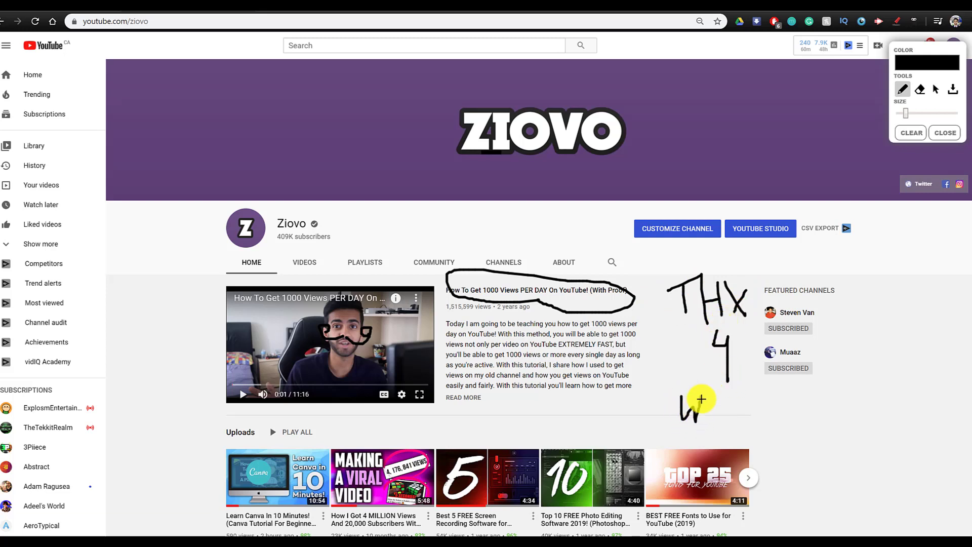
left_click_drag(700, 400, 734, 413)
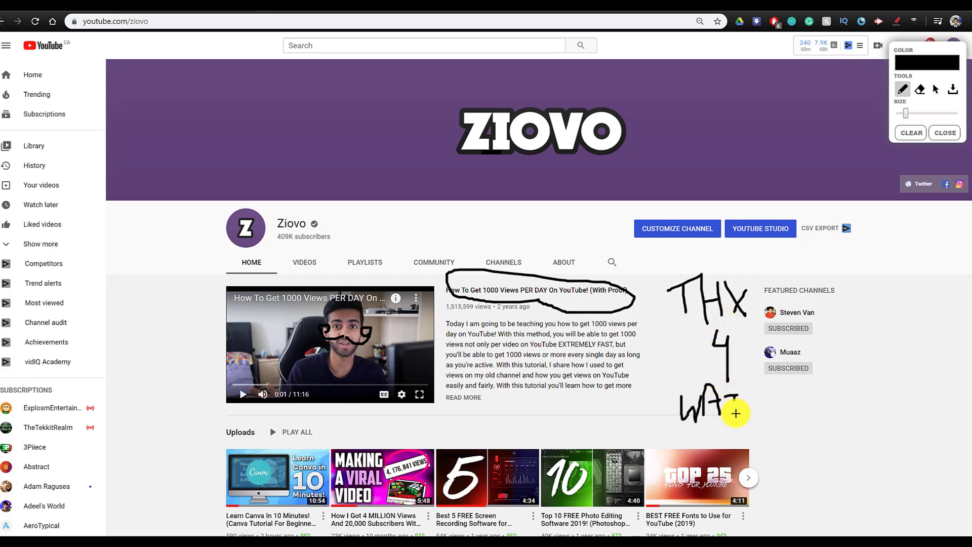
left_click_drag(736, 413, 780, 415)
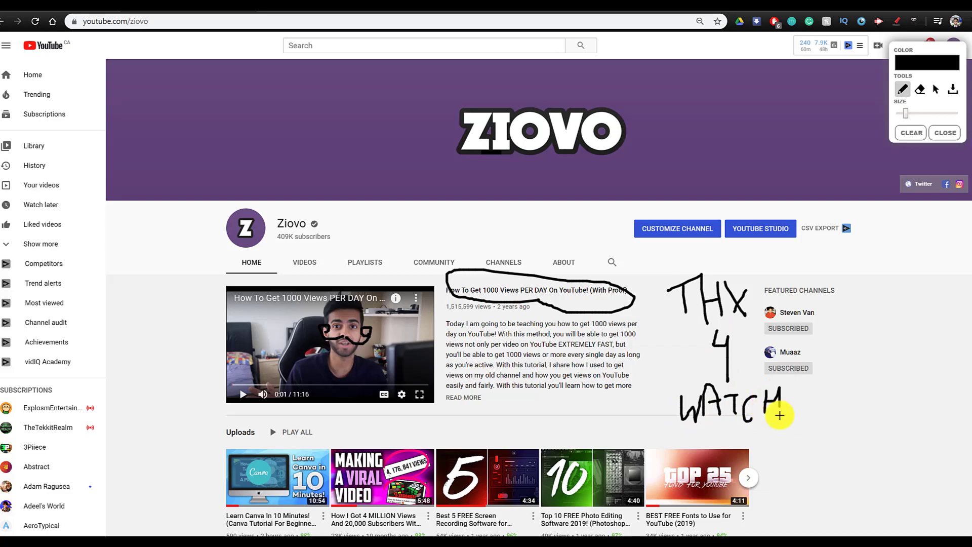